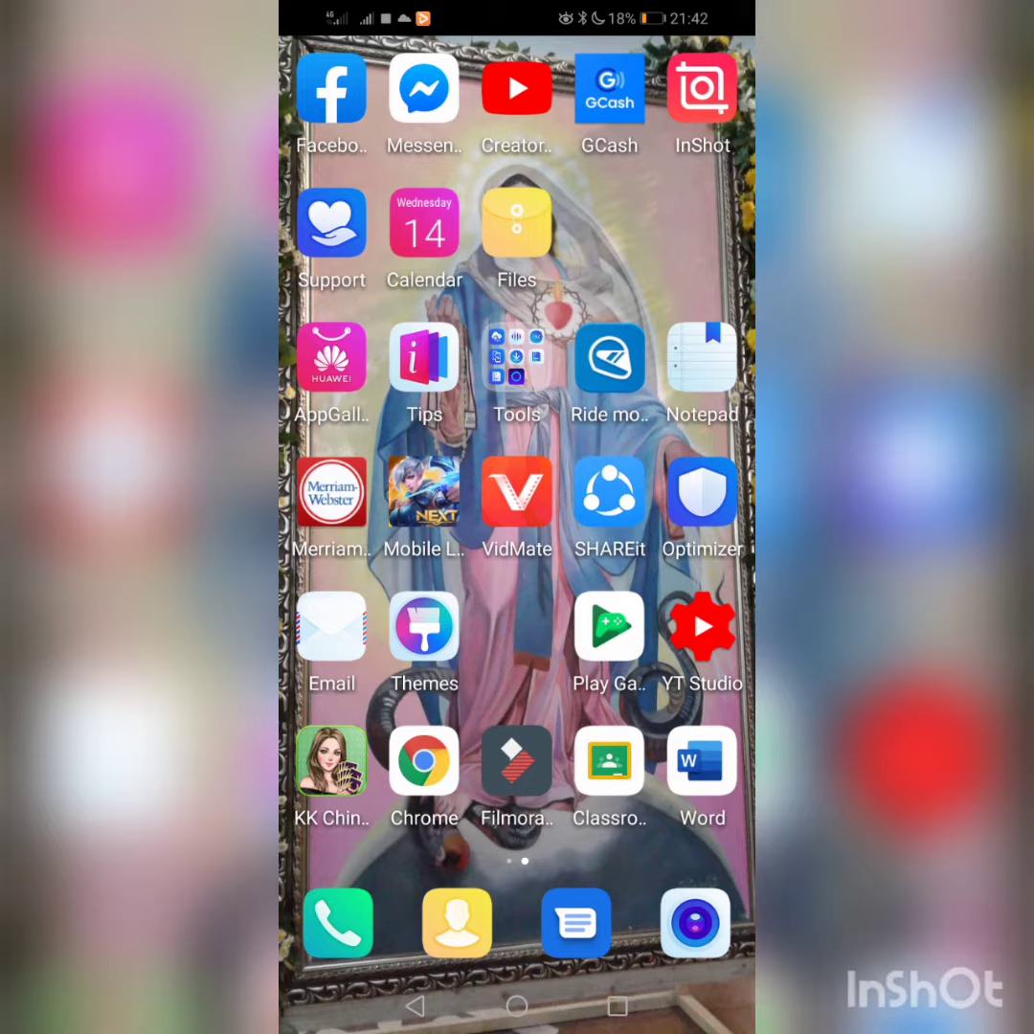
# Launch Chrome from the home screen so the Google search page appears
pyautogui.click(423, 761)
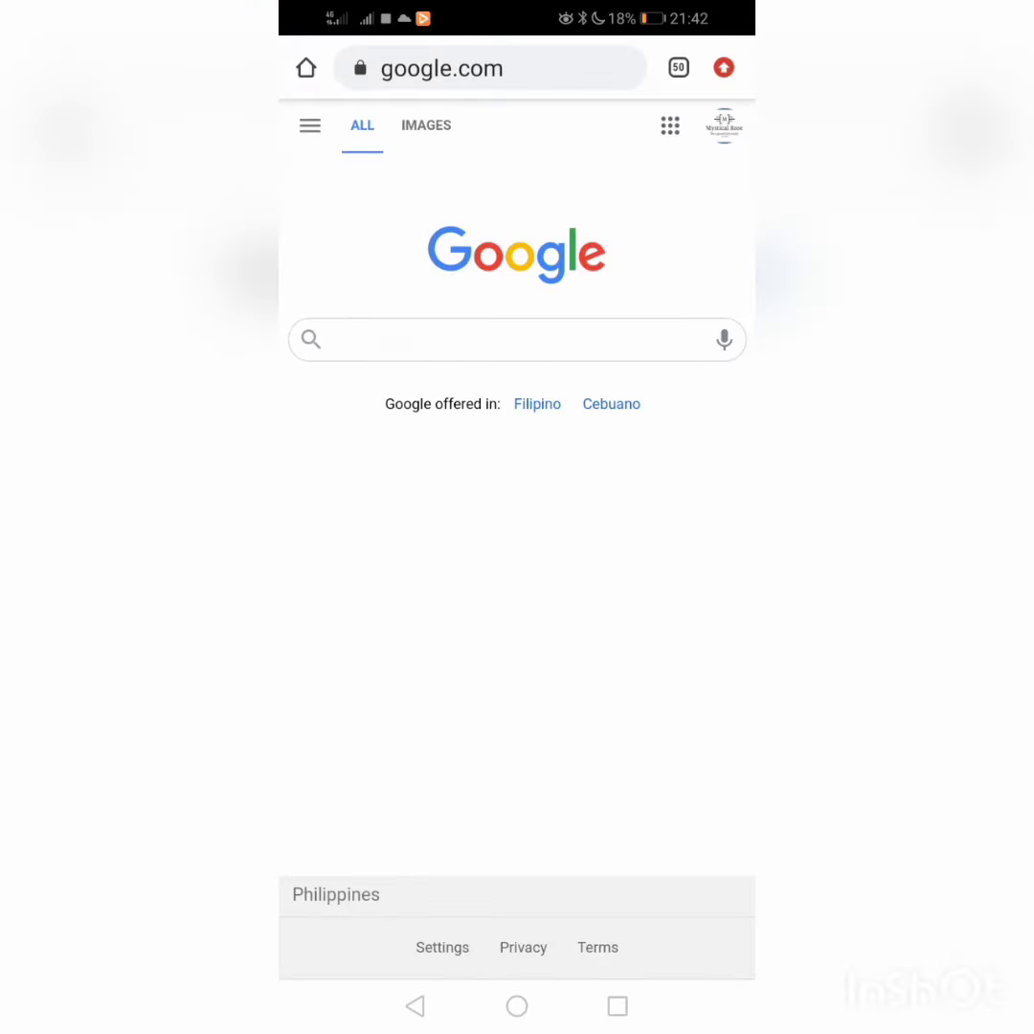
# Load youtube.com and switch Chrome to the desktop version of the site
pyautogui.click(479, 67)
pyautogui.write('you')
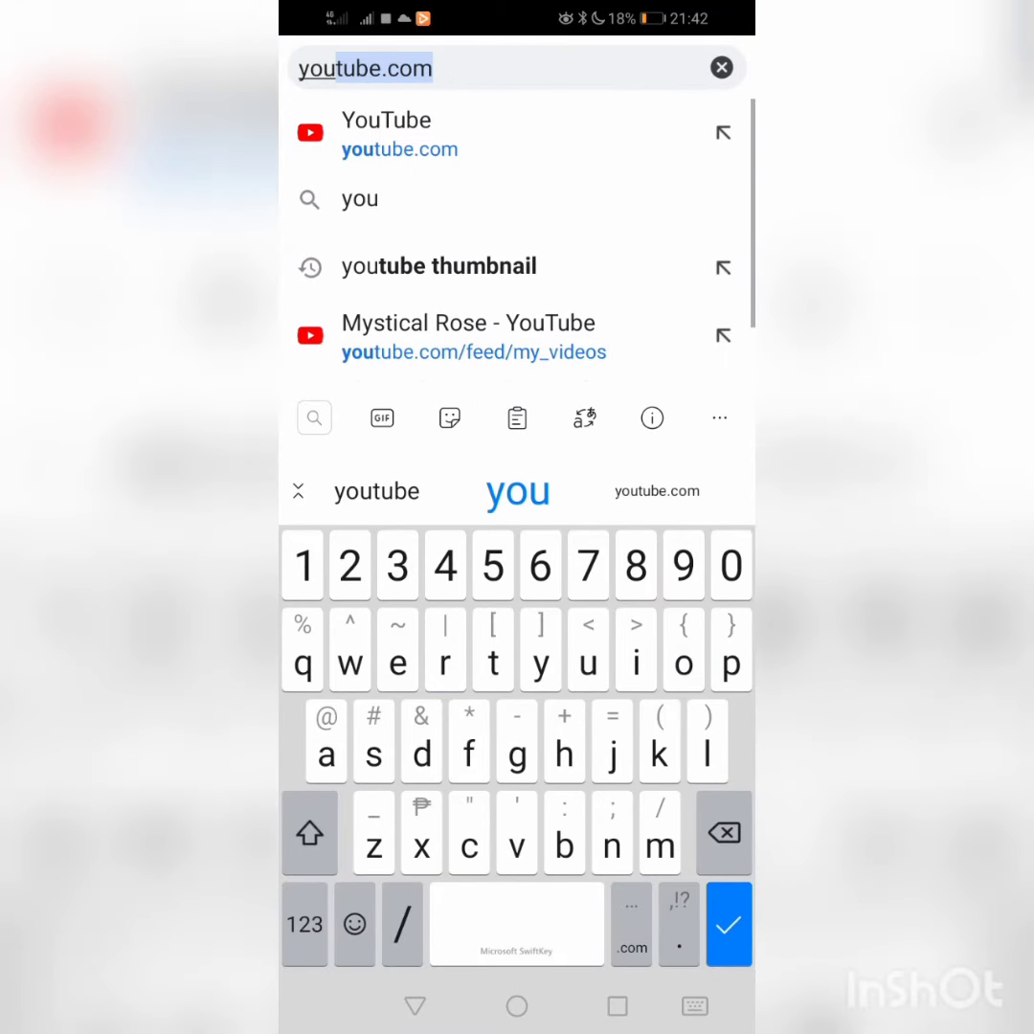
pyautogui.click(387, 134)
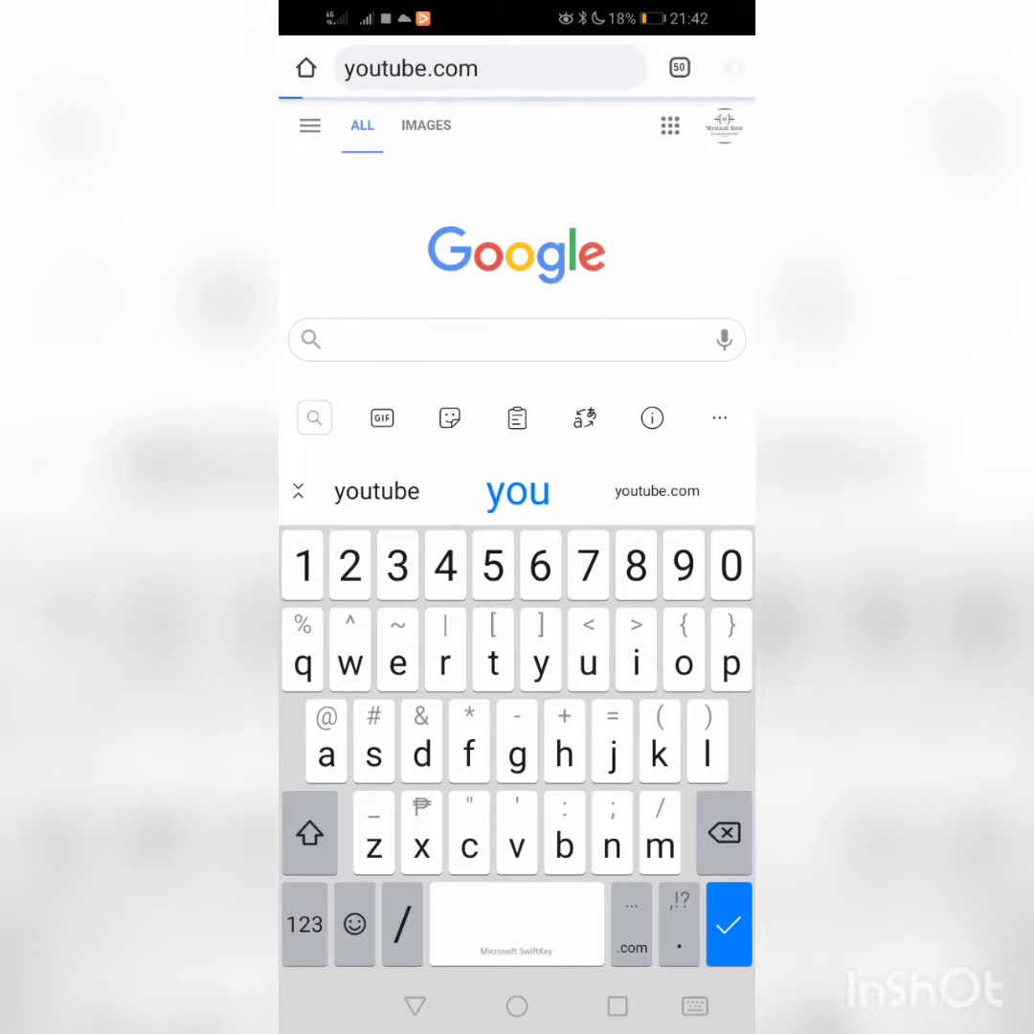
pyautogui.click(729, 924)
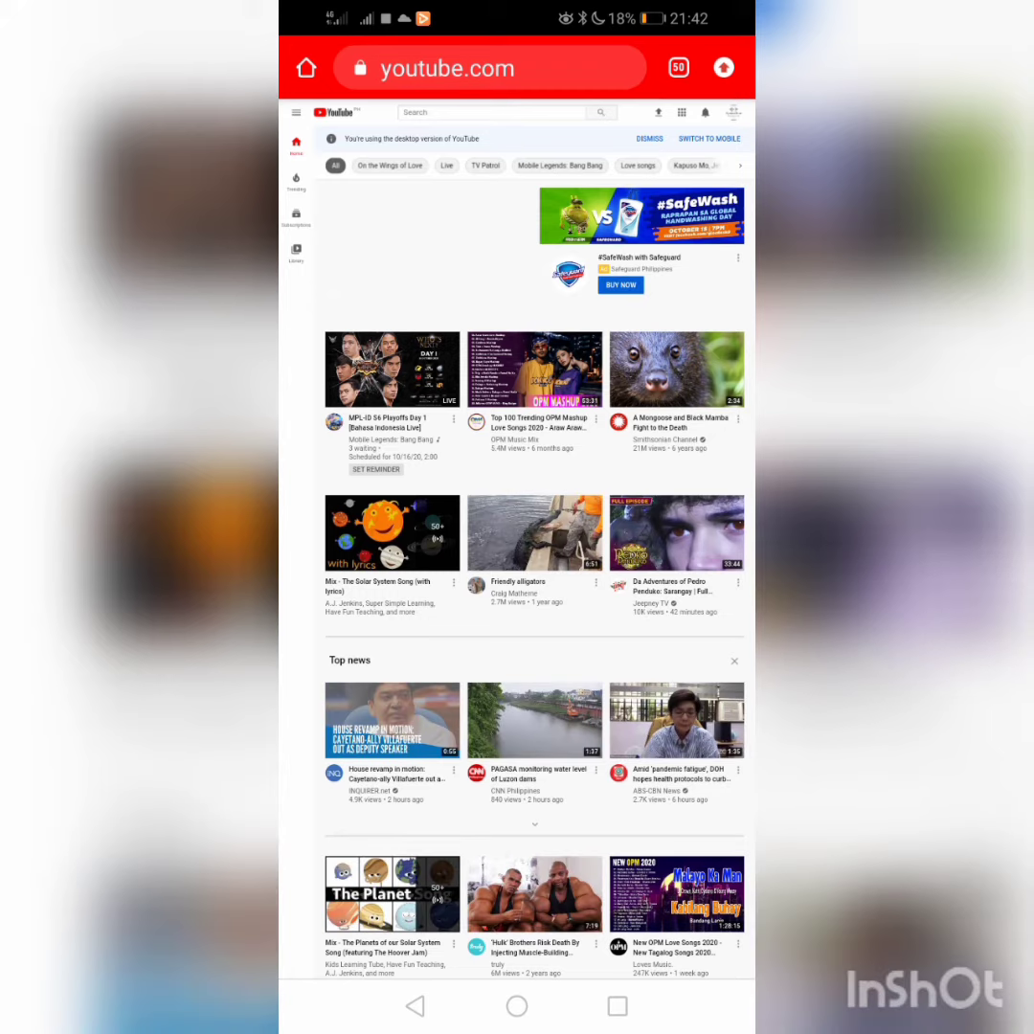
# Go to the channel's own uploaded videos via the navigation menu's Your videos entry
pyautogui.click(296, 112)
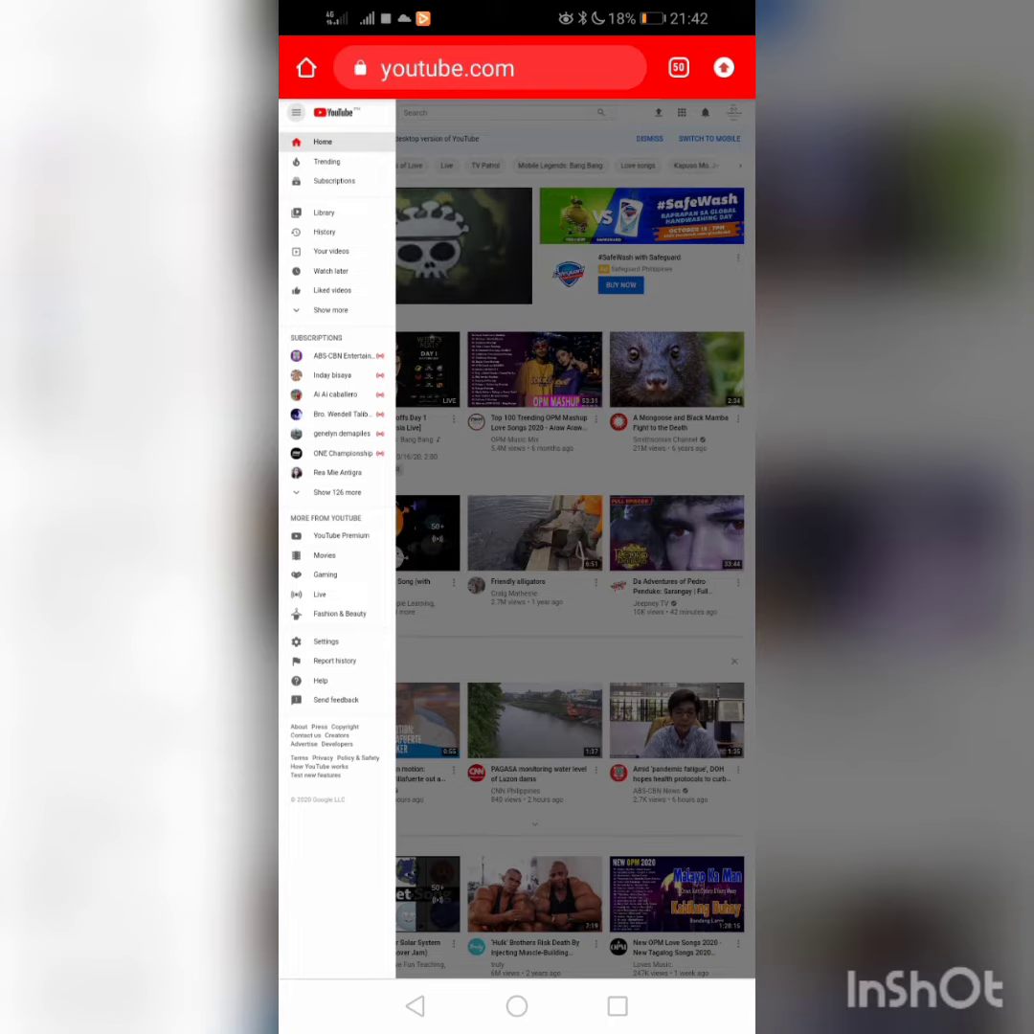
pyautogui.click(331, 251)
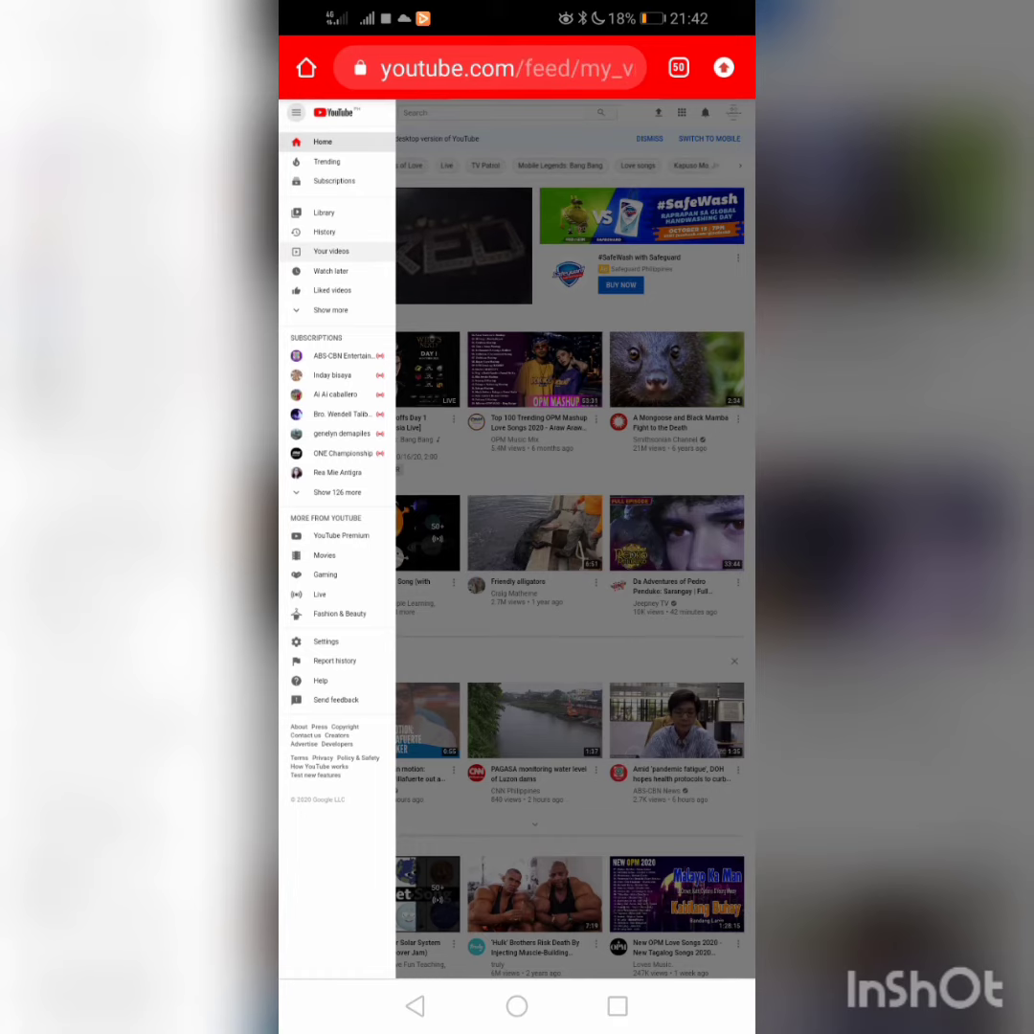
pyautogui.click(331, 250)
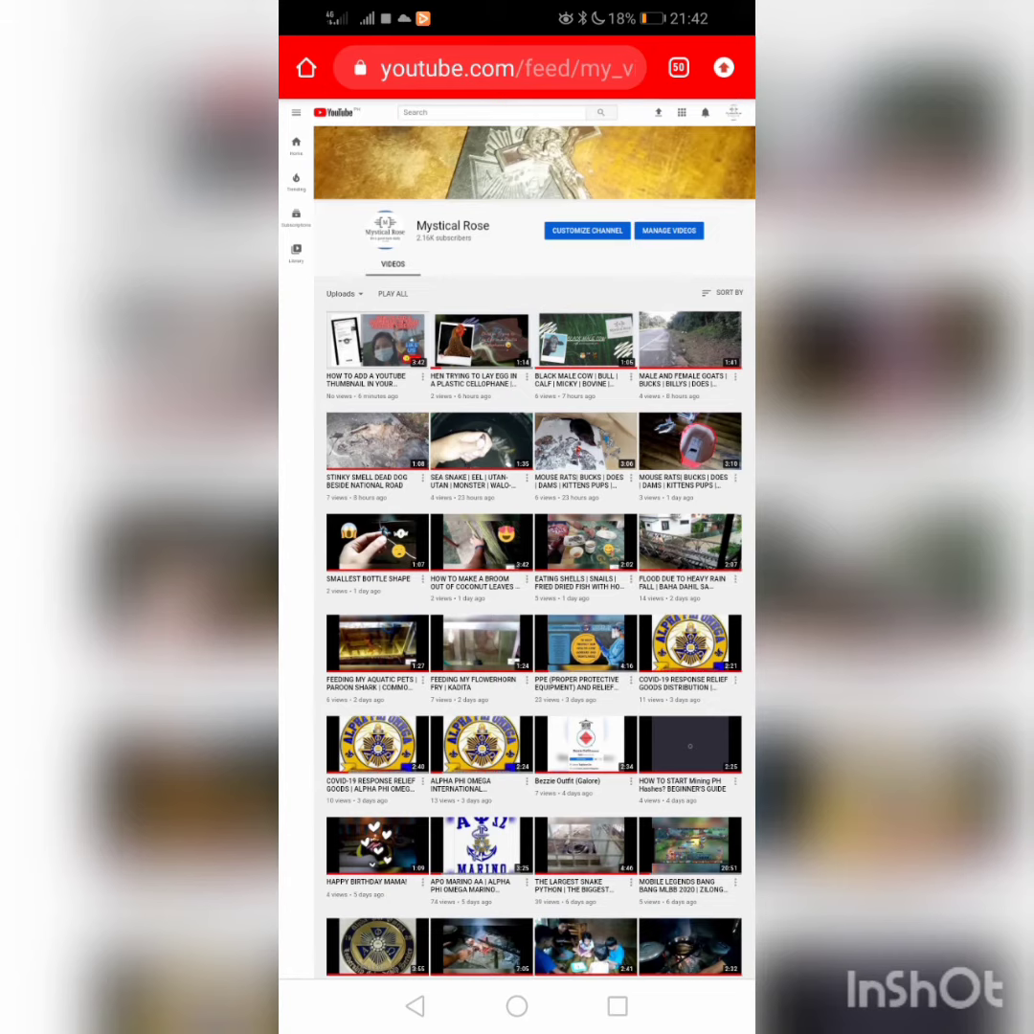
# From the channel uploads page, choose Manage Videos to head into the studio
pyautogui.scroll(-3)
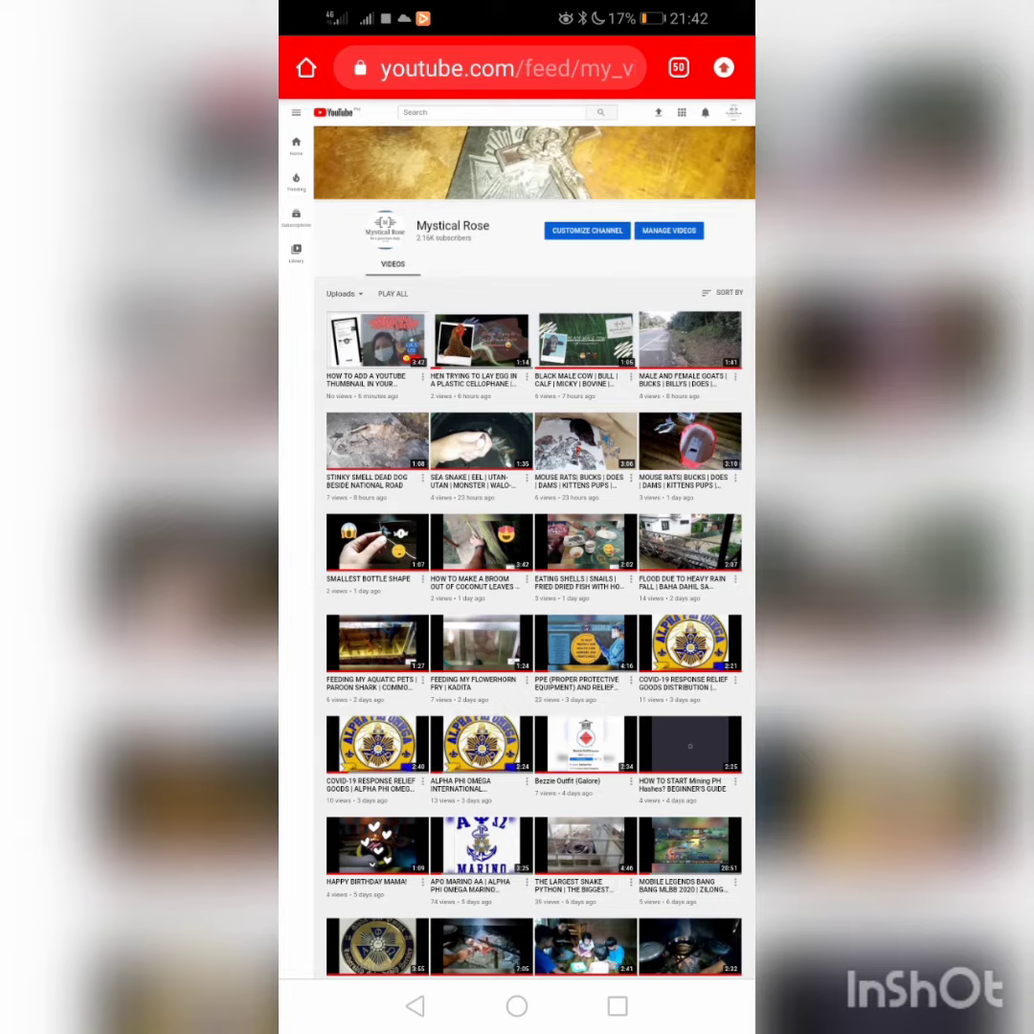
pyautogui.click(669, 230)
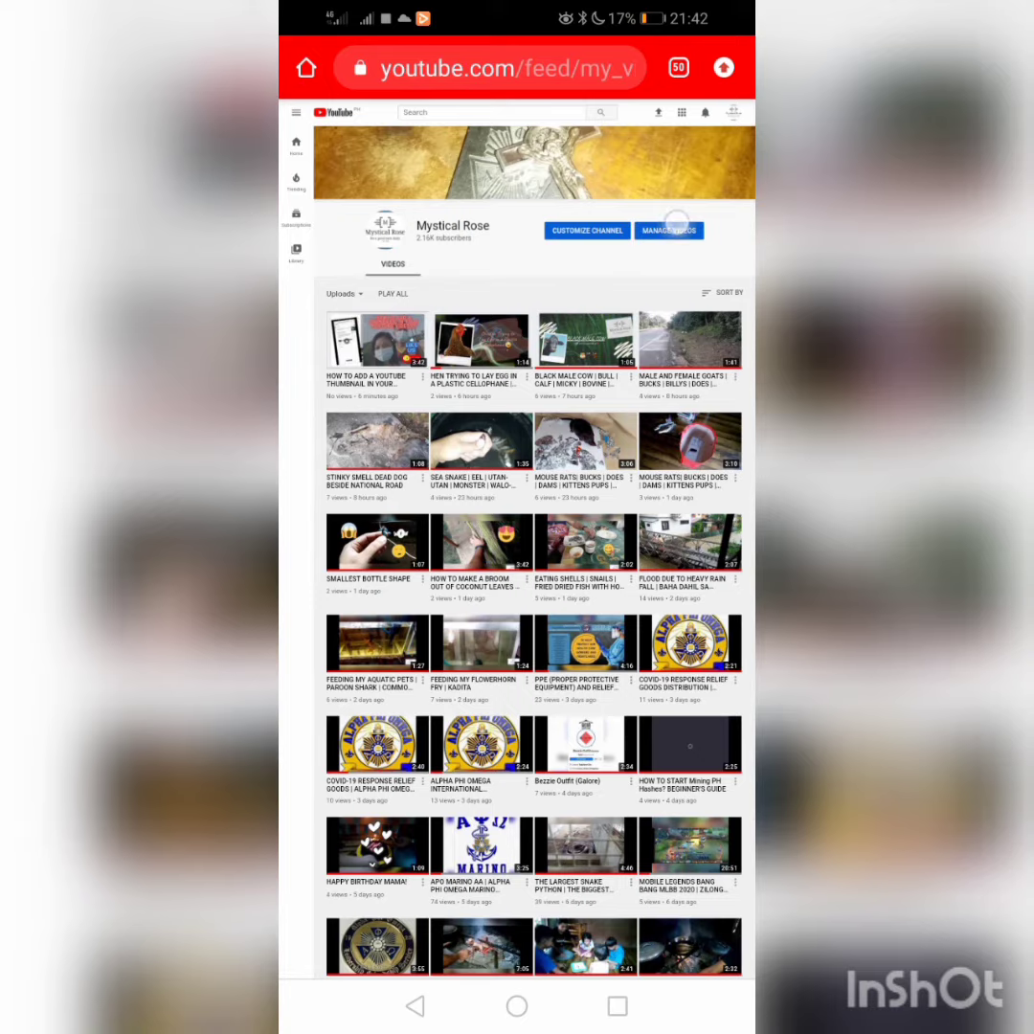
# In YouTube Studio's video list, set the newest video's monetization from Off to On
pyautogui.click(668, 230)
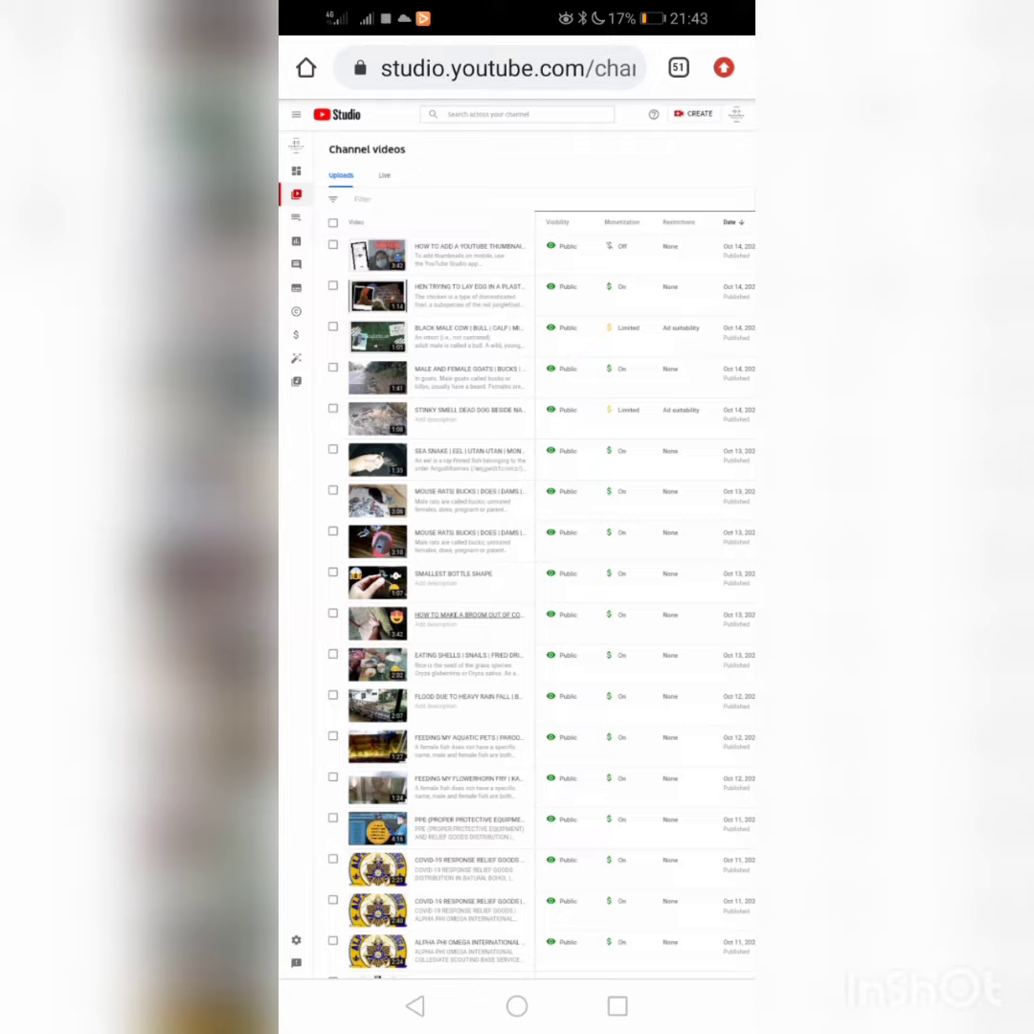
pyautogui.click(621, 246)
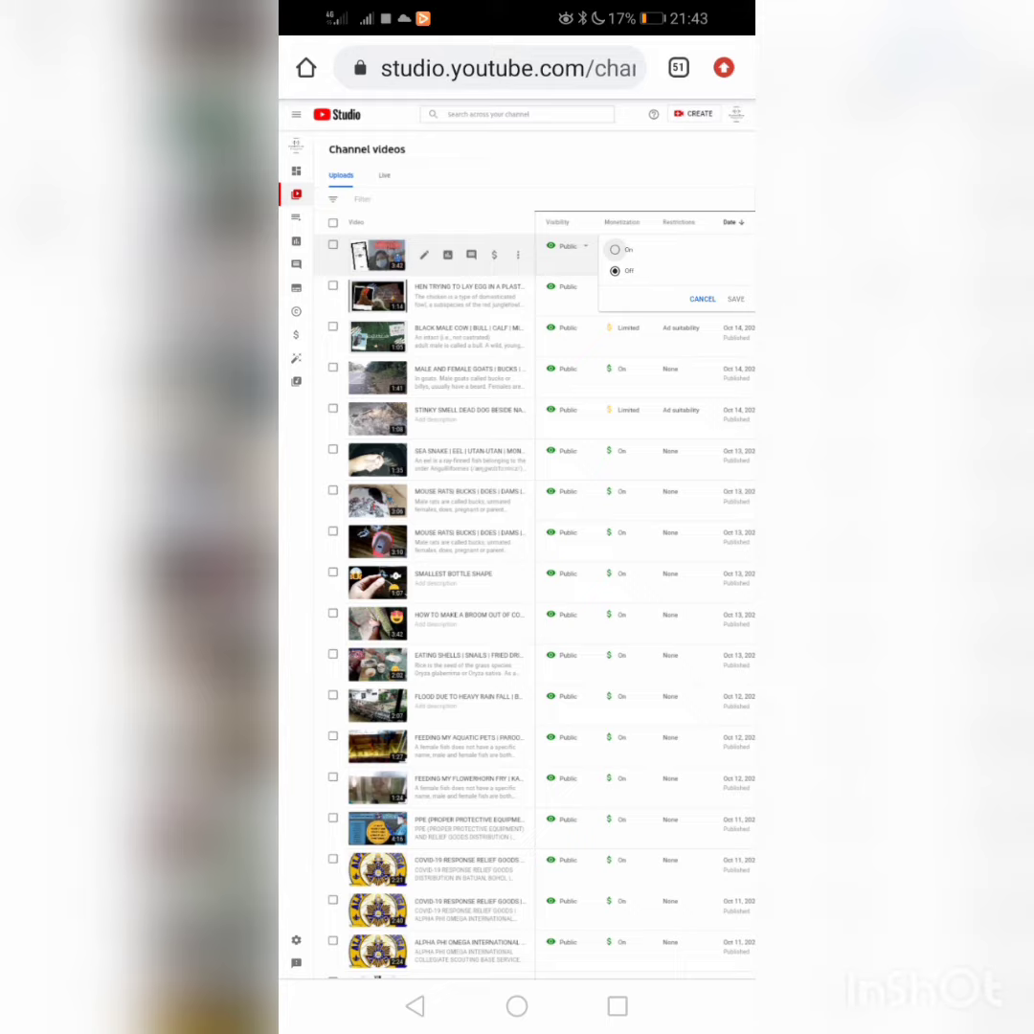
pyautogui.click(615, 249)
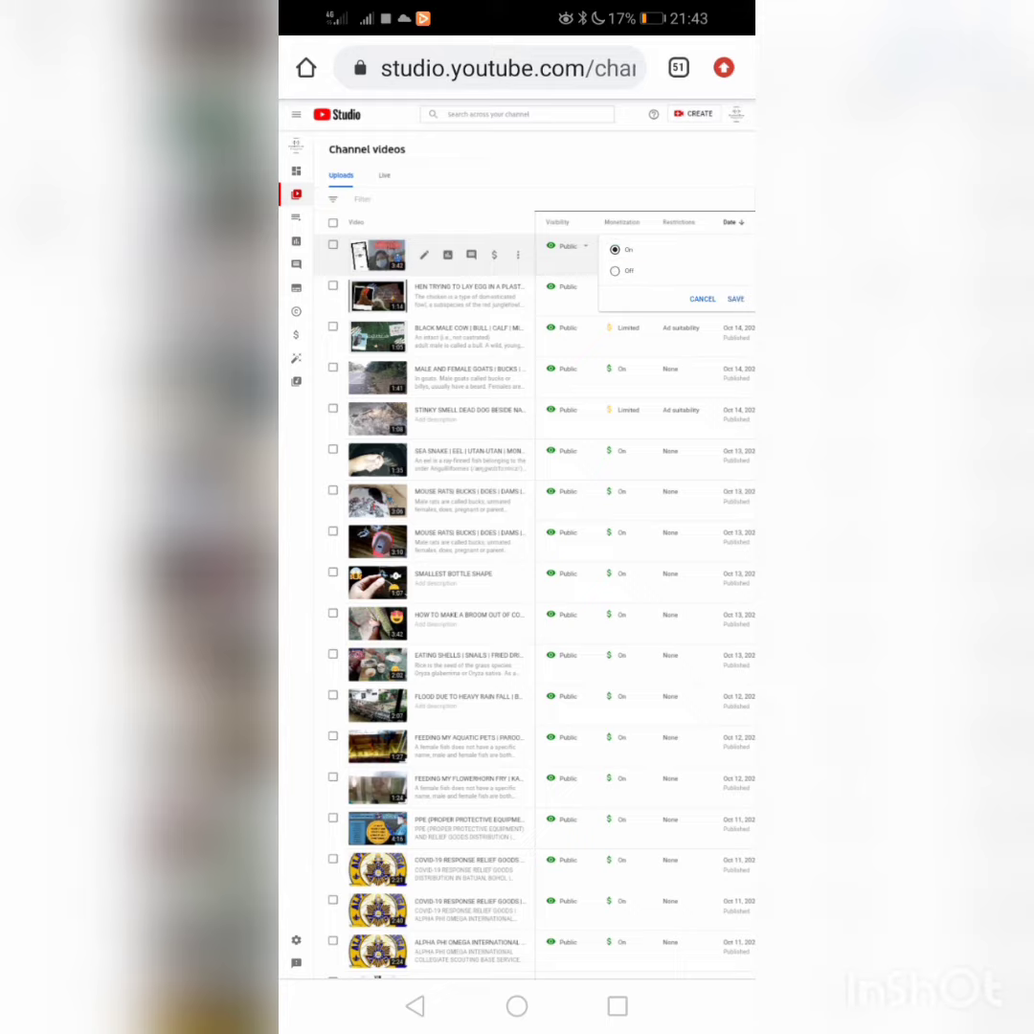